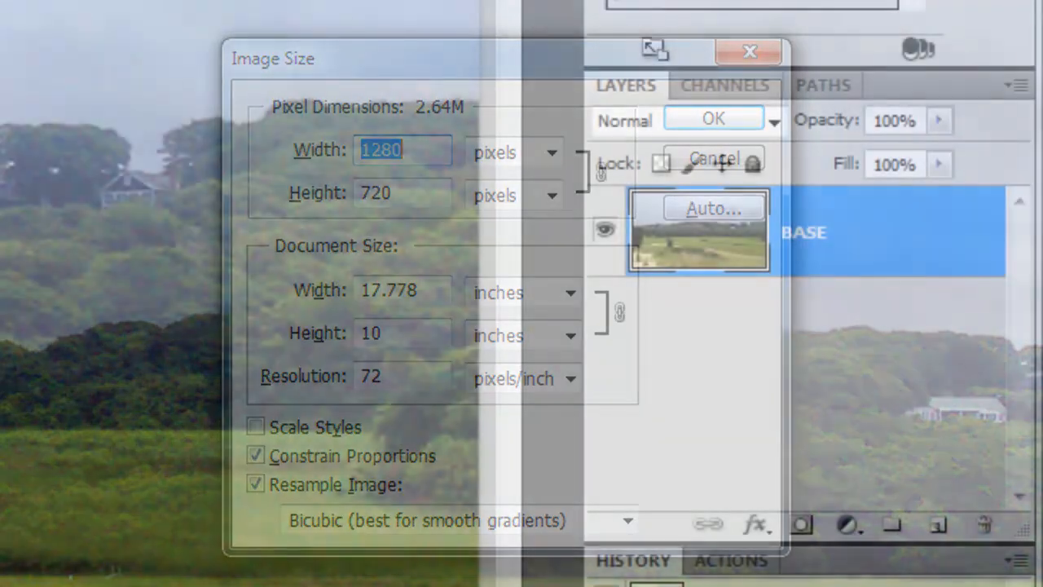
Close the Image Size dialog before duplicating the BASE layer.
click(714, 118)
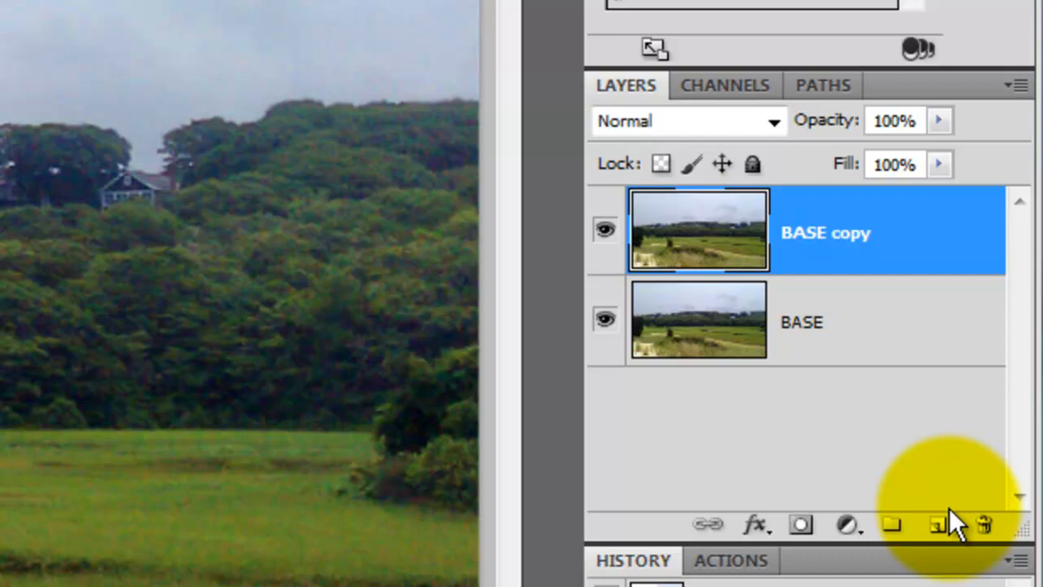
Add a Hue/Saturation adjustment layer with saturation -100 and lightness raised to maximum white.
click(839, 525)
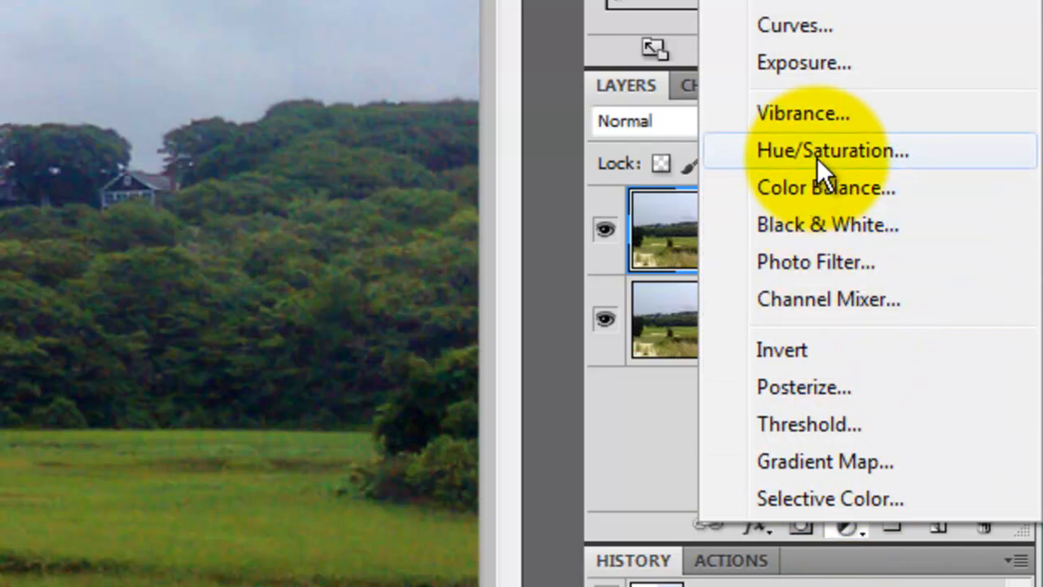
click(831, 150)
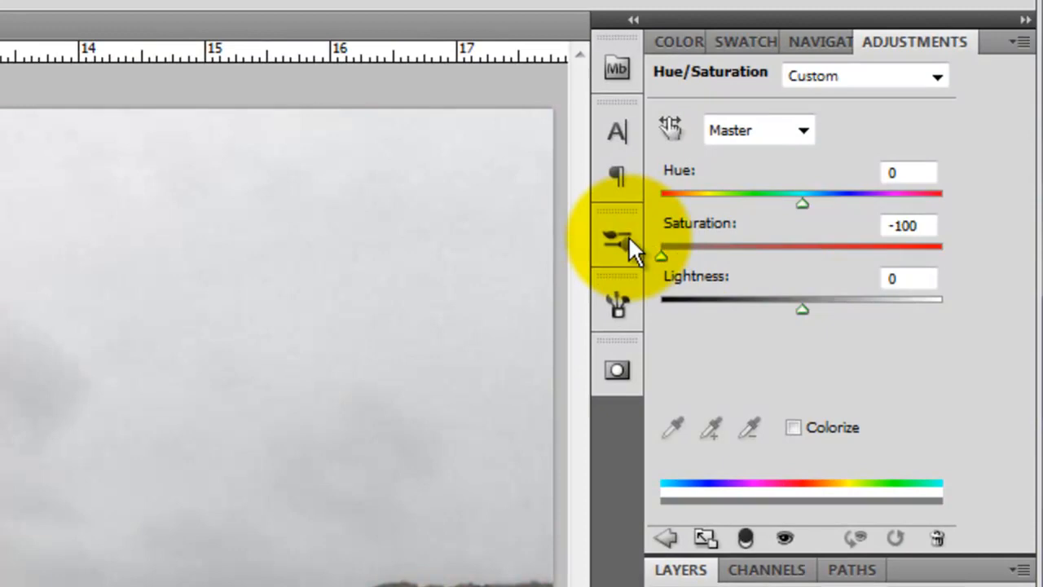
mouse_move(763, 293)
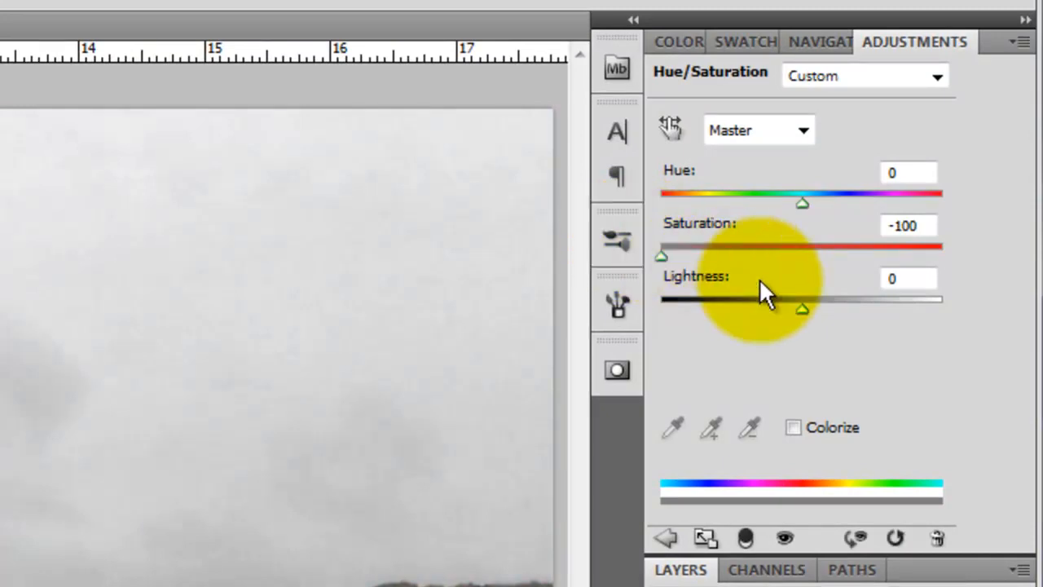
drag(802, 306, 943, 307)
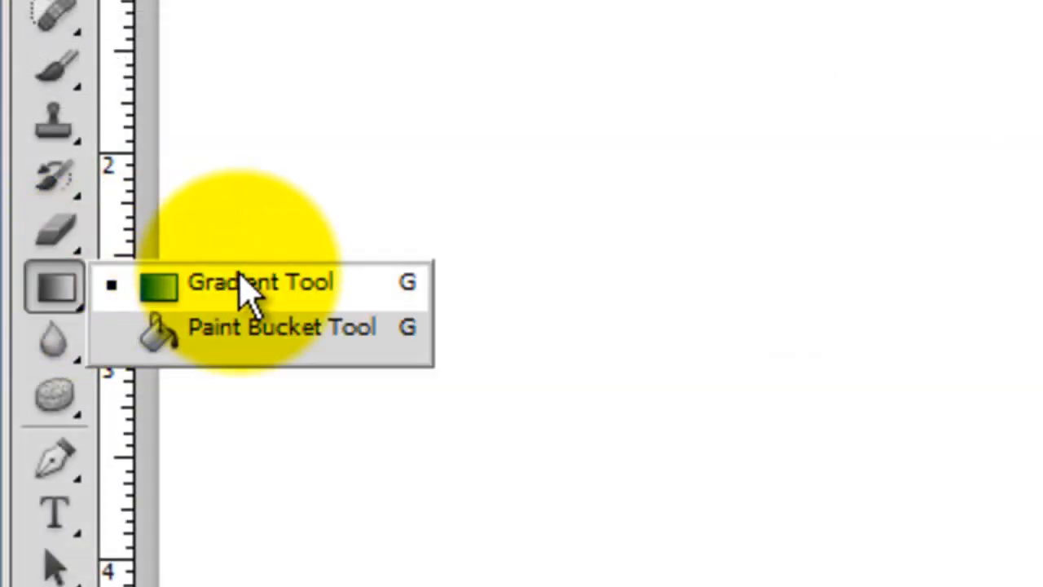
Draw a linear vertical gradient on the Hue/Saturation mask so the fog fades toward the bottom.
click(261, 284)
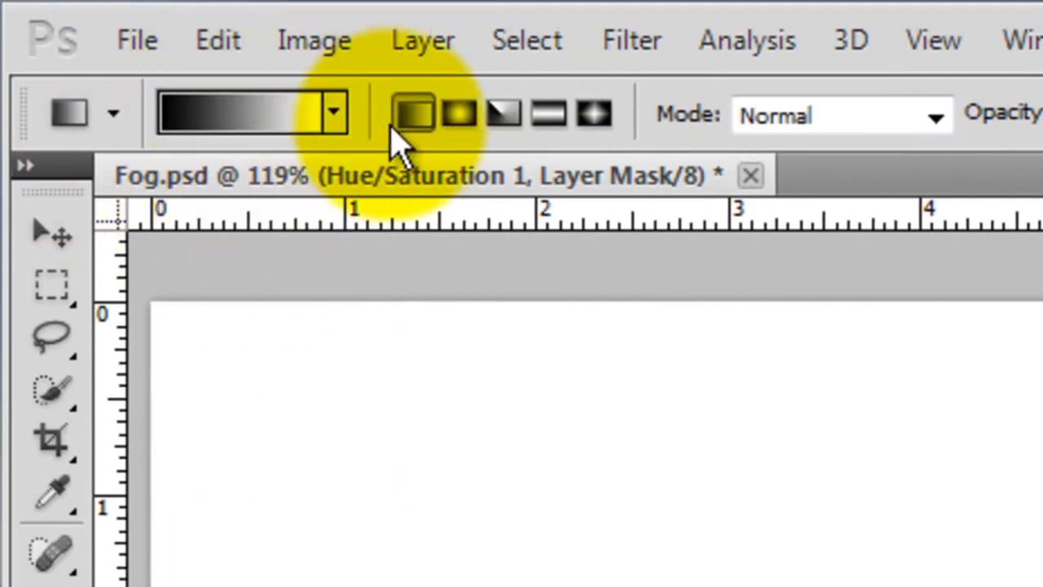
click(414, 114)
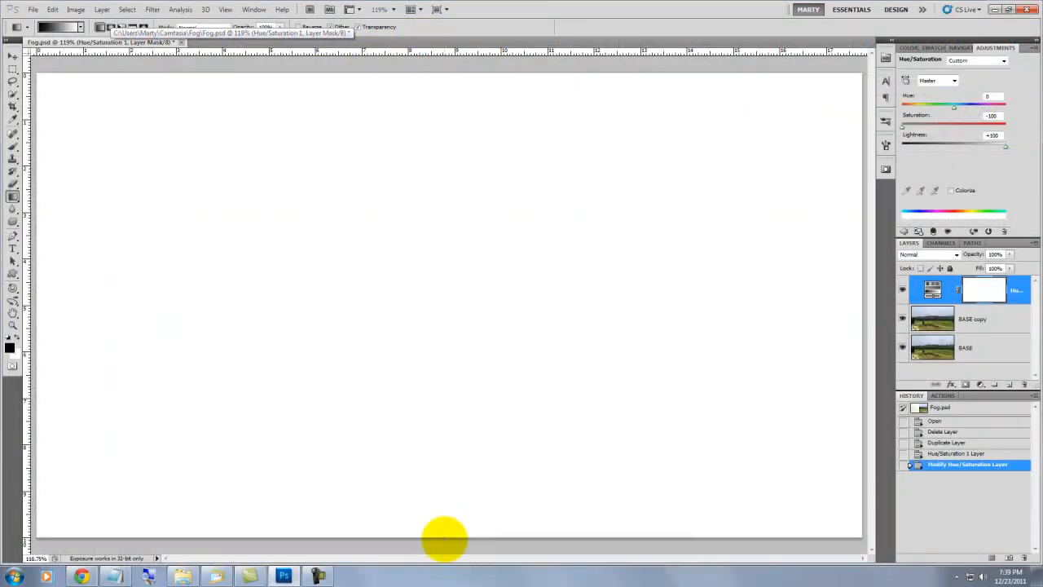
drag(443, 538, 440, 279)
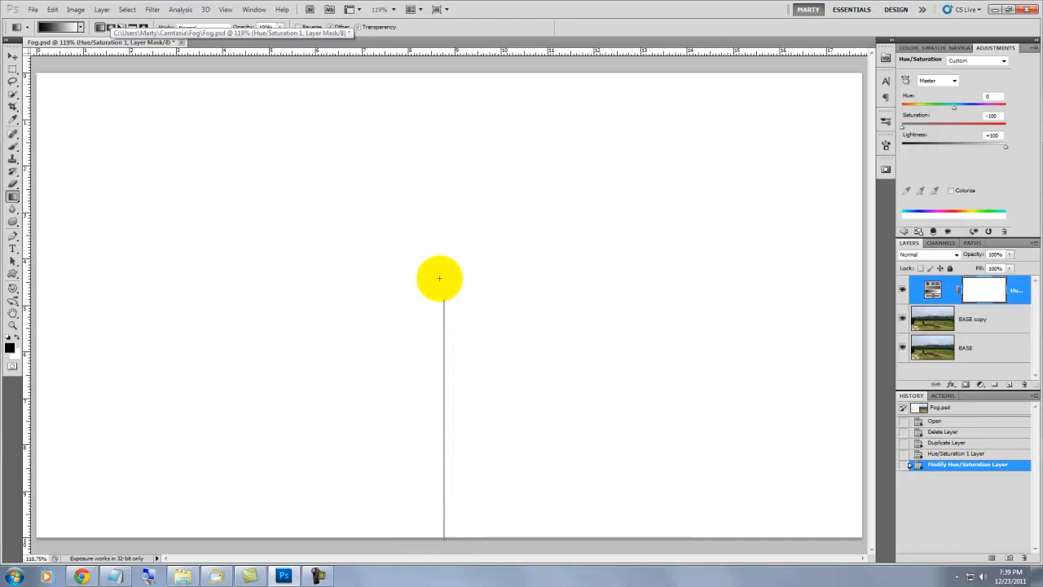
drag(440, 277, 472, 78)
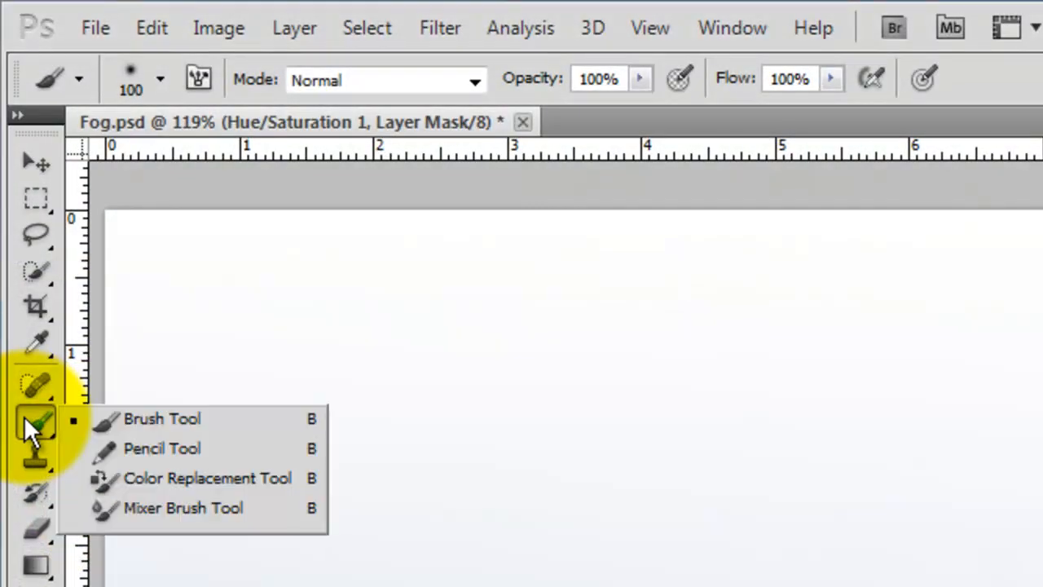
Brush black on the fog mask over the foreground dune and grass to clear the mist there.
click(160, 419)
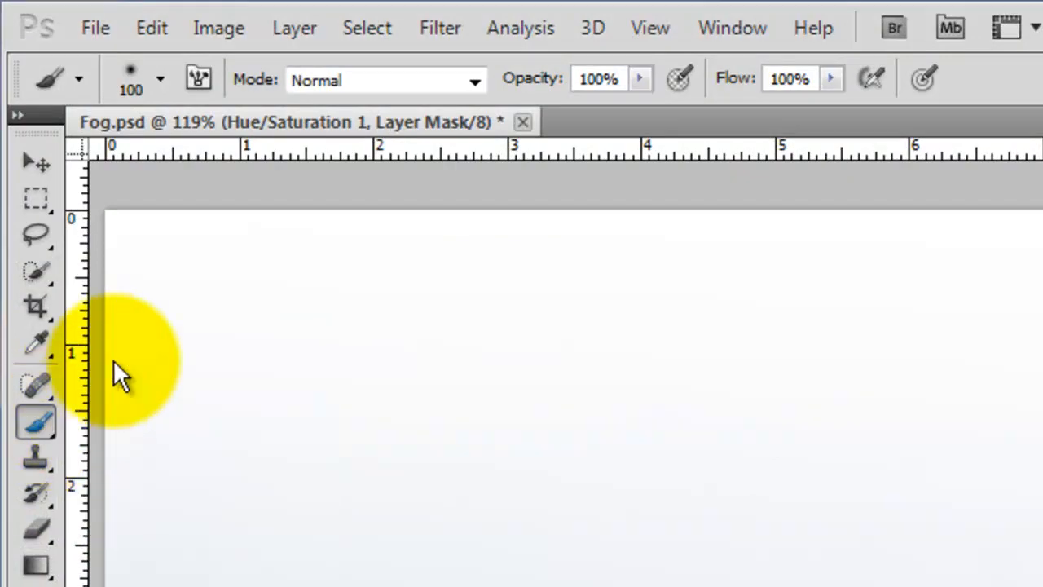
click(160, 78)
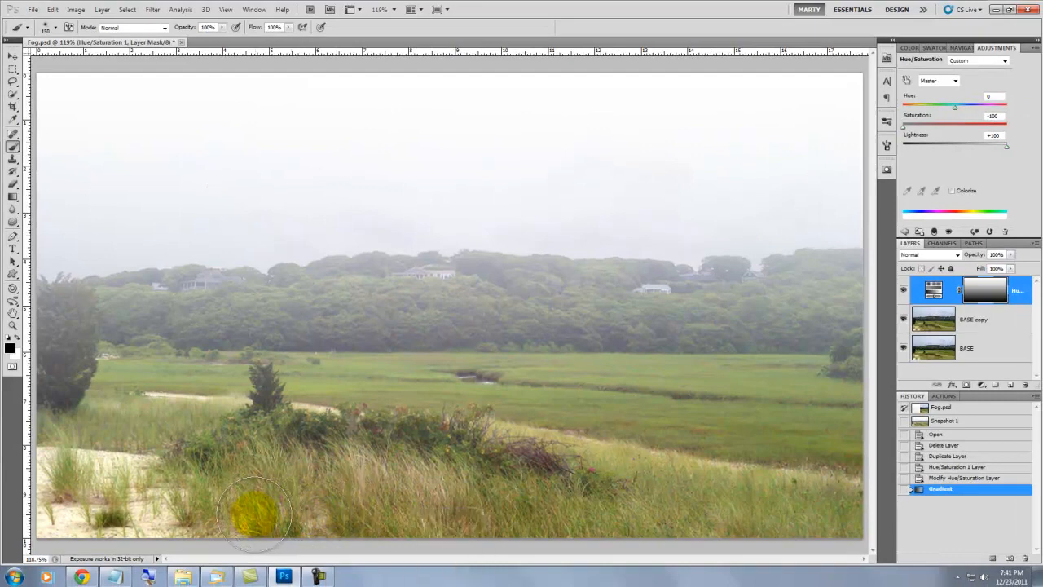
drag(252, 514, 95, 530)
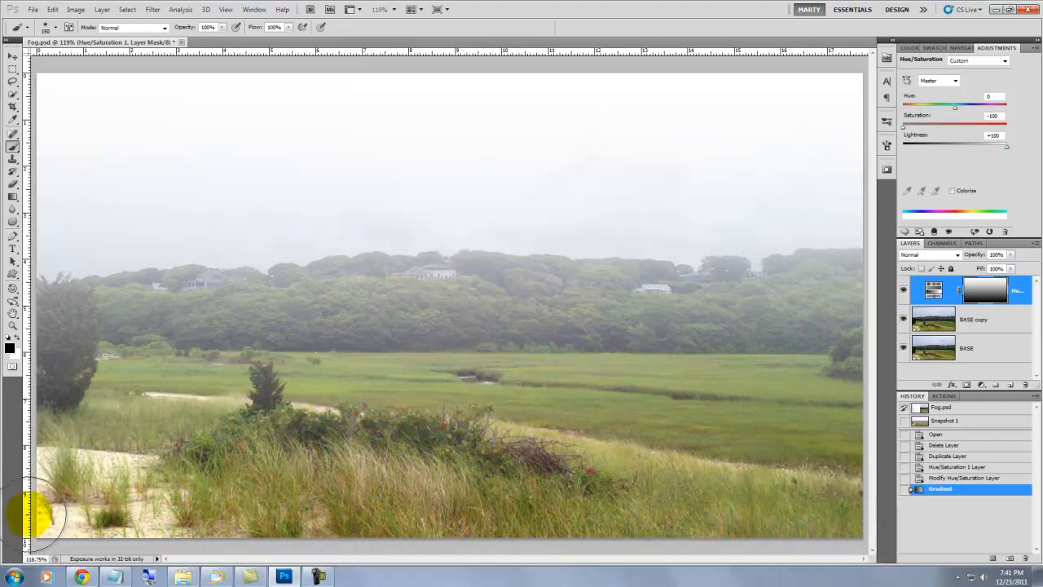
drag(49, 506, 399, 464)
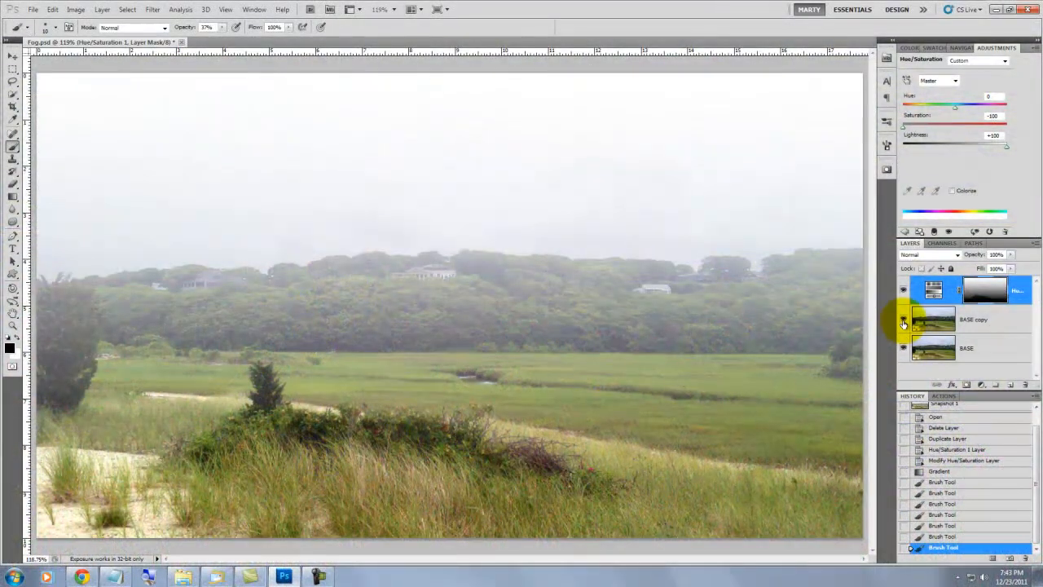
Toggle BASE copy visibility off and on to compare the fog effect.
click(903, 323)
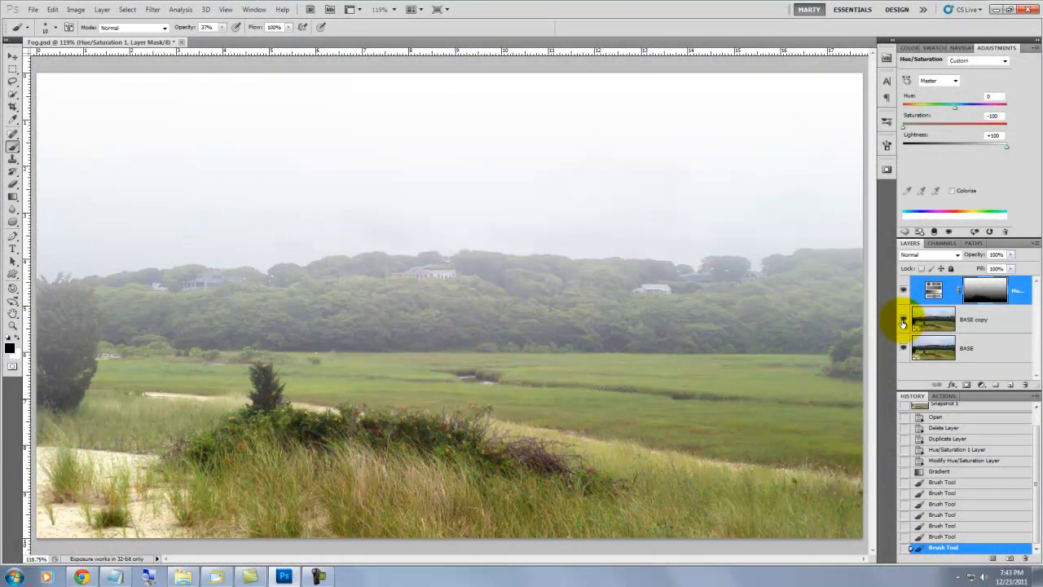
click(903, 320)
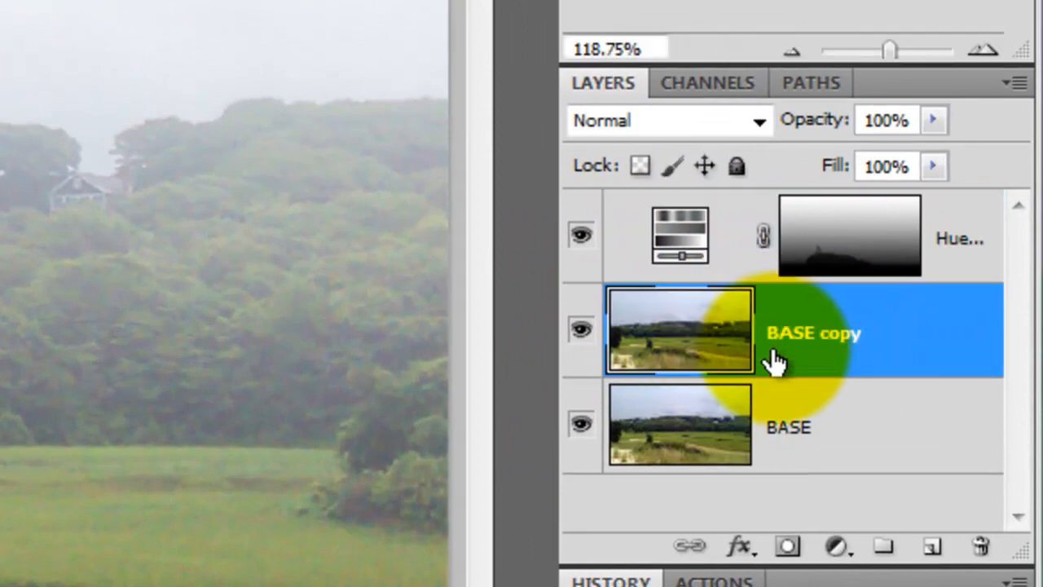
With BASE copy active, marquee a wide rectangular band and bring it into Refine Edge.
click(929, 544)
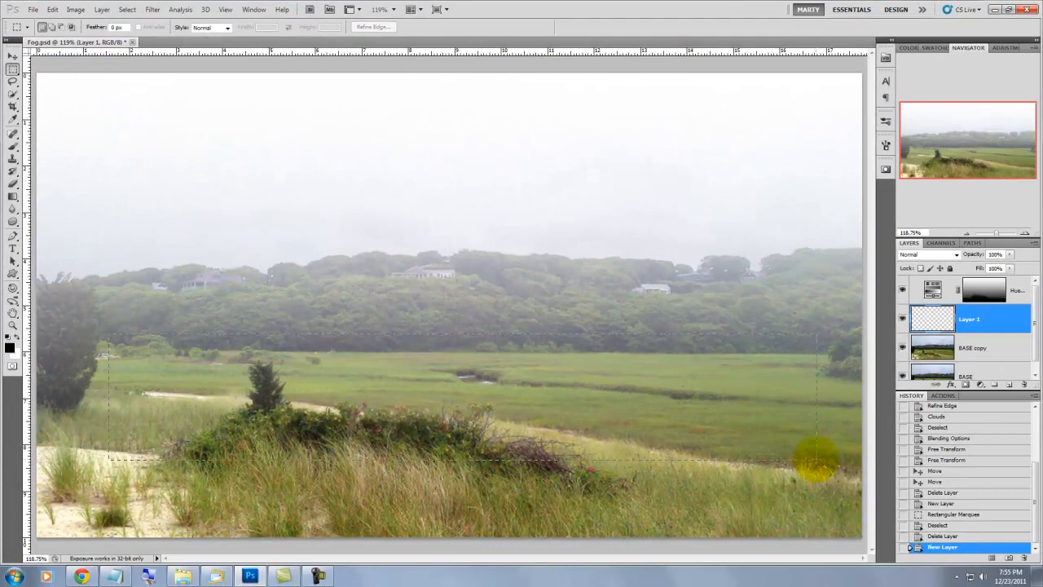
drag(73, 301, 823, 477)
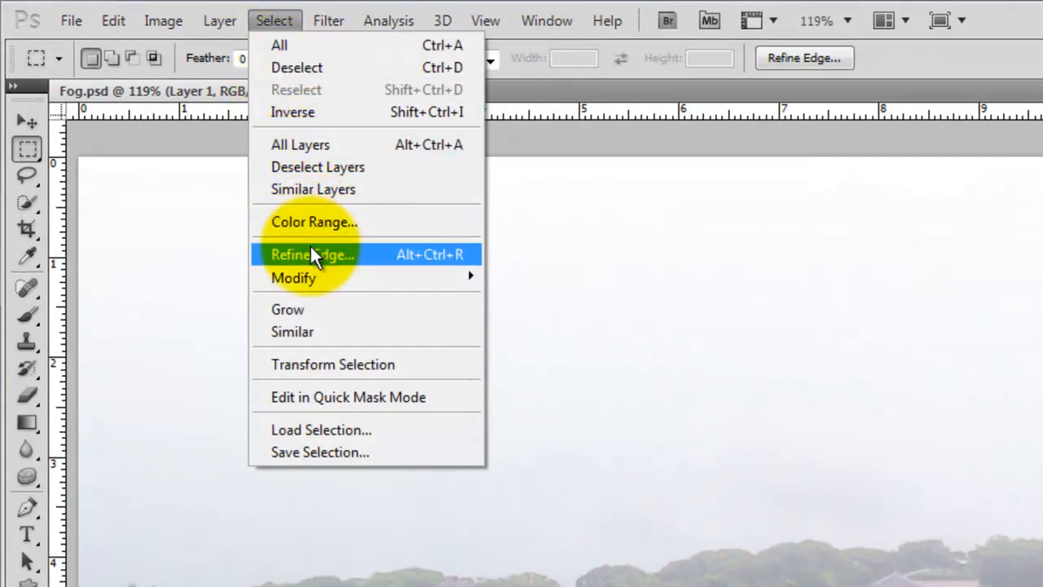
click(313, 254)
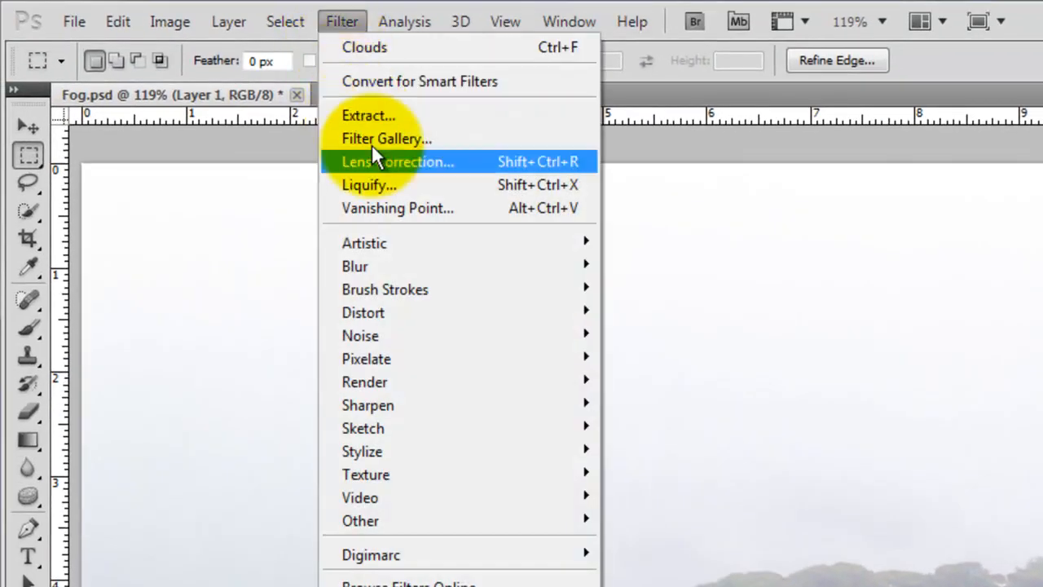
mouse_move(366, 381)
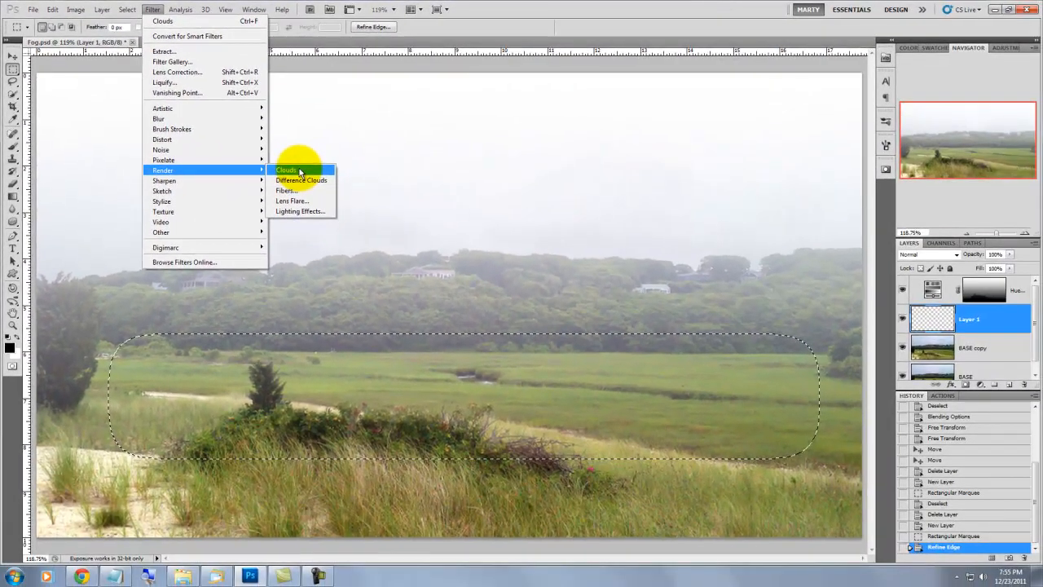
Render Clouds into the soft-edged band on Layer 1 and deselect.
click(286, 170)
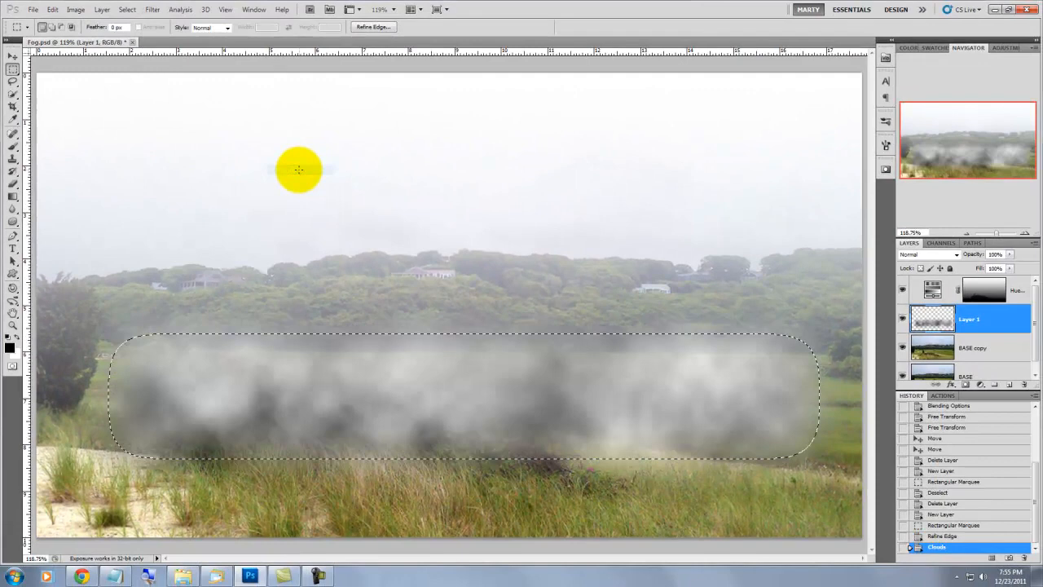
key(Ctrl+D)
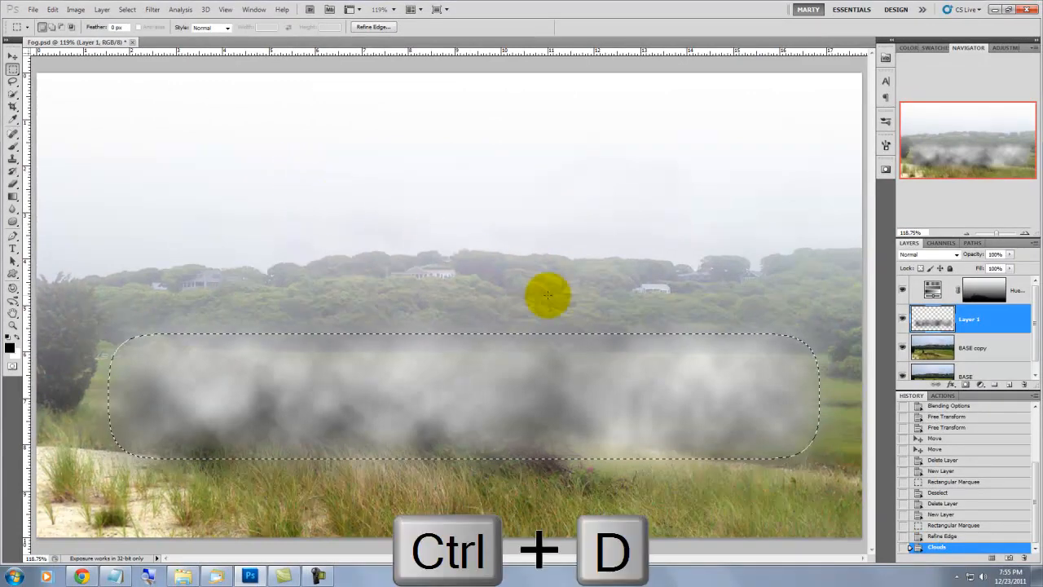
key(ctrl+d)
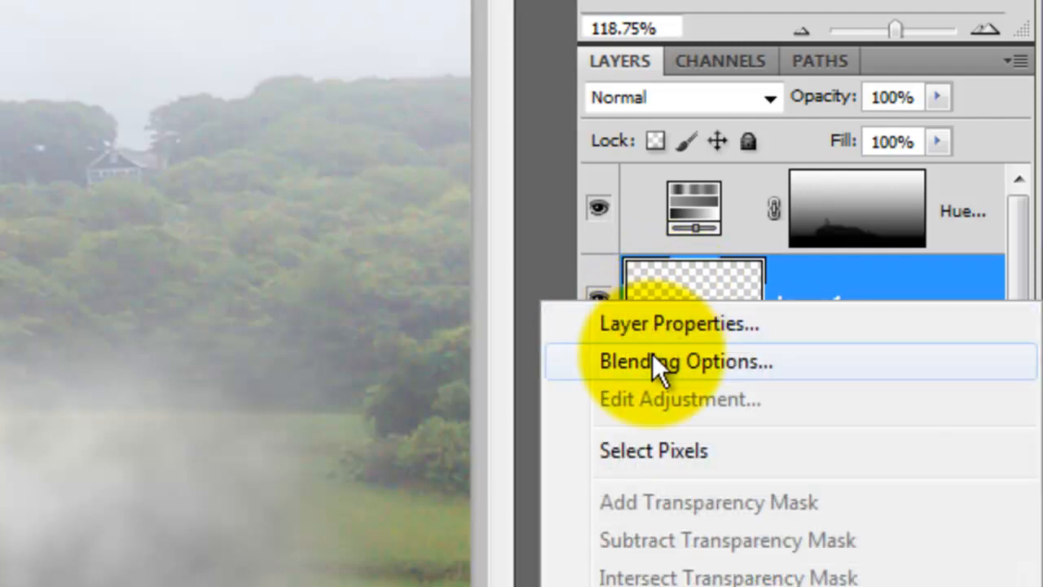
Drop Layer 1's dark cloud tones via the Blend If slider and set its mode to Lighten.
click(668, 362)
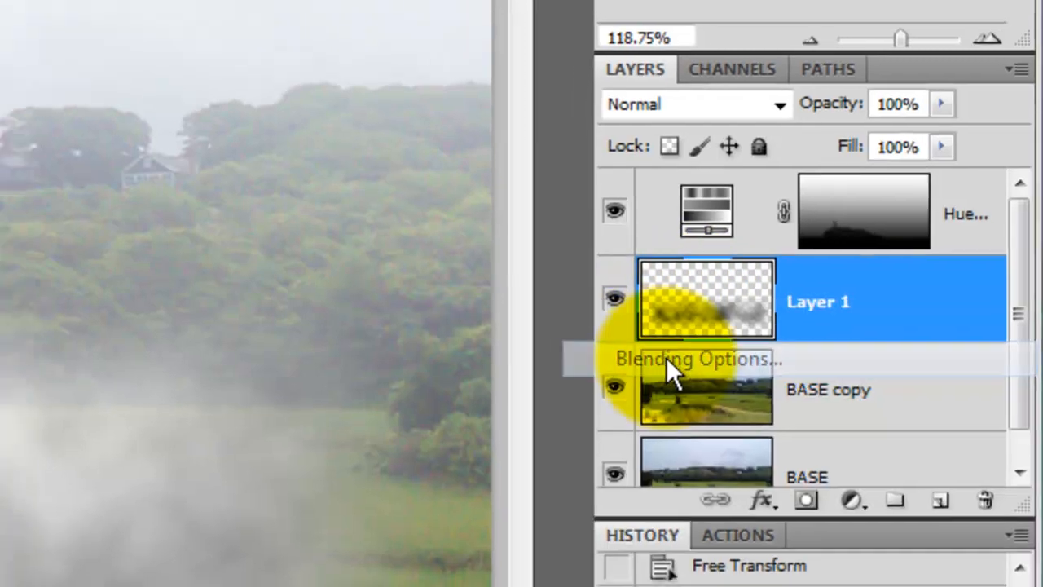
click(693, 360)
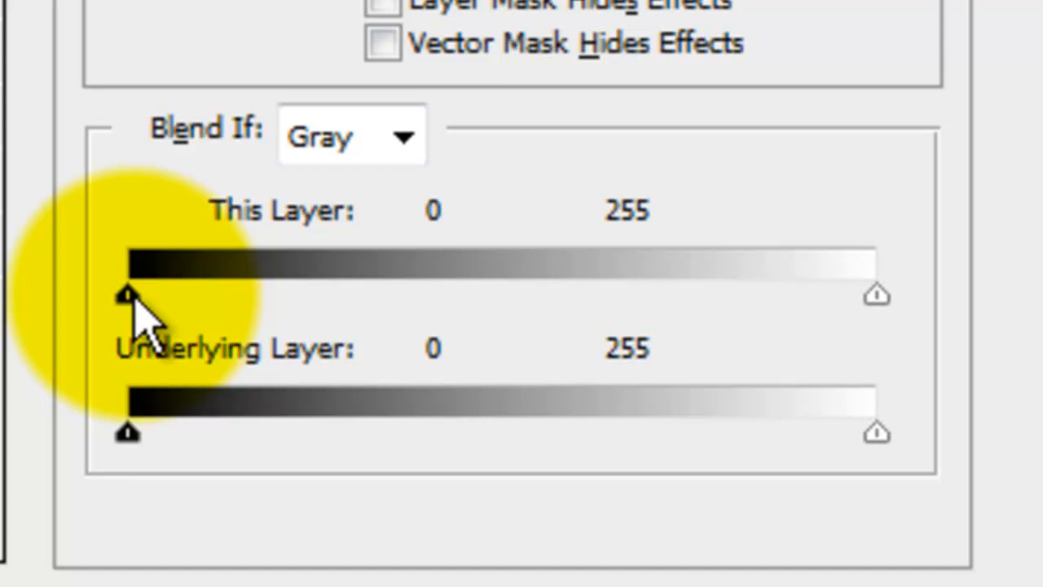
drag(129, 295, 171, 295)
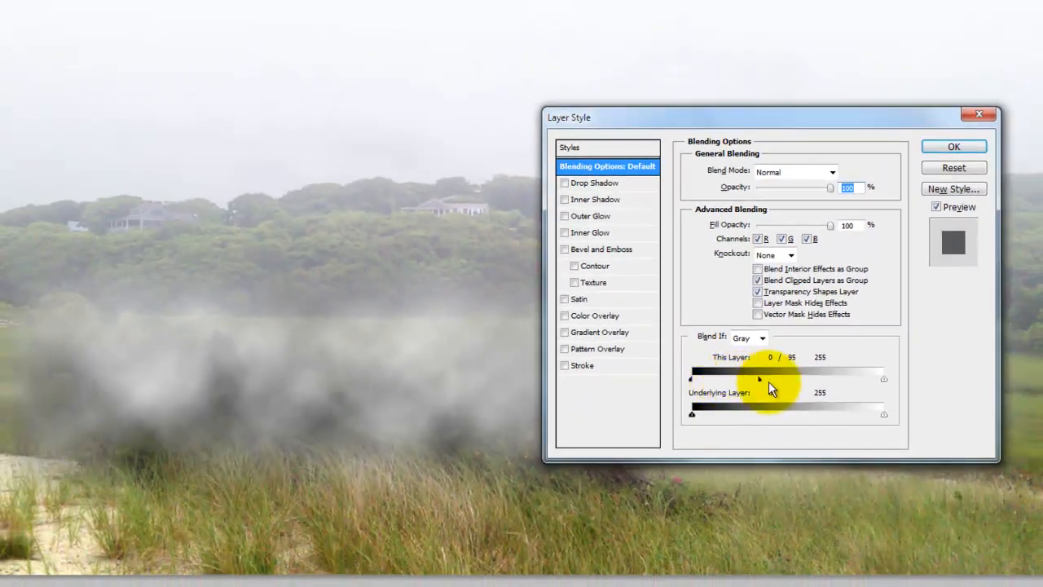
drag(760, 378, 877, 378)
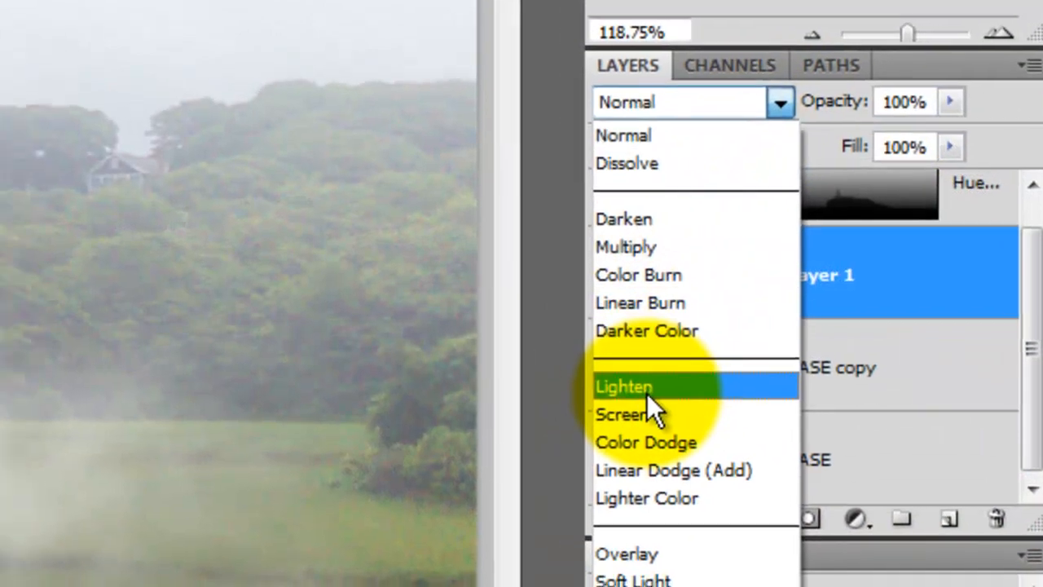
click(623, 386)
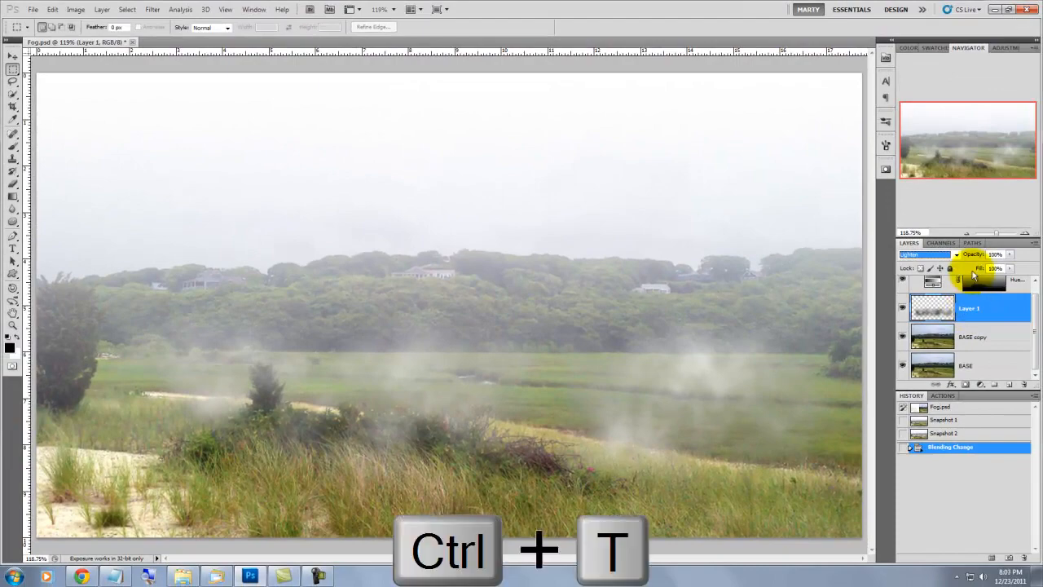
Free-transform the mist to 300% width, duplicate it and move the copy across the marsh.
key(ctrl+t)
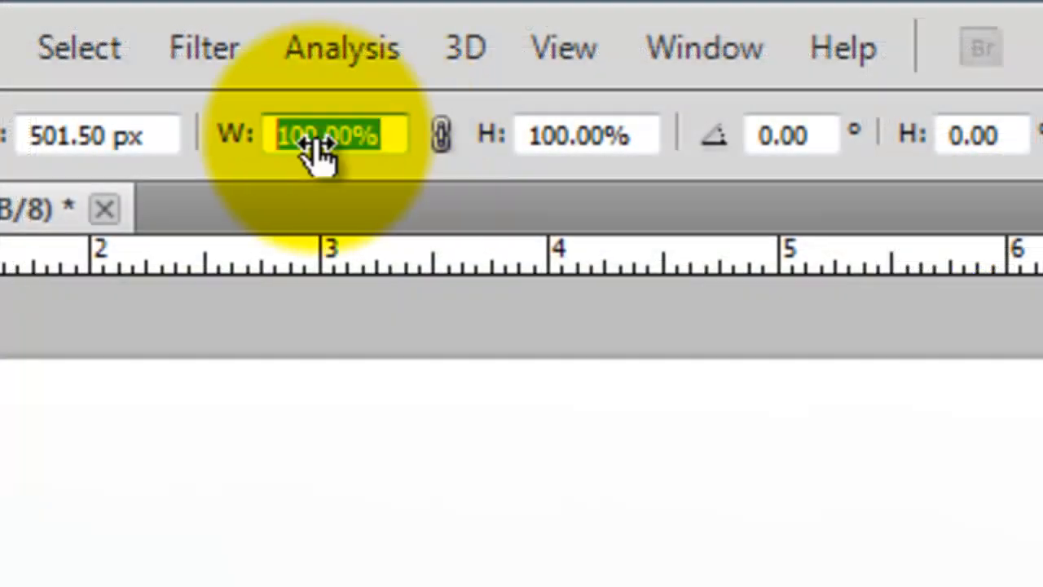
text(300)
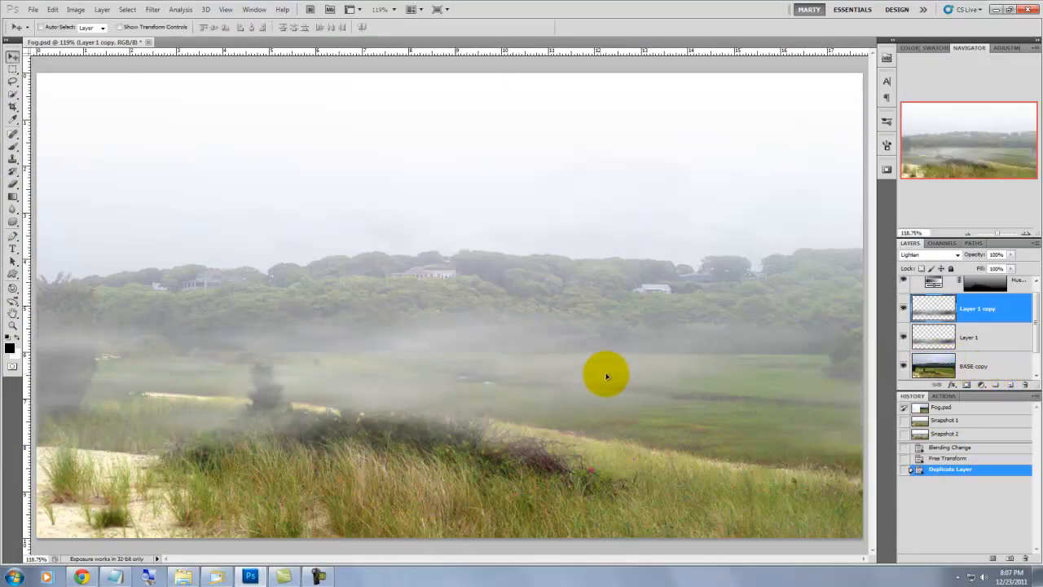
drag(607, 375, 762, 361)
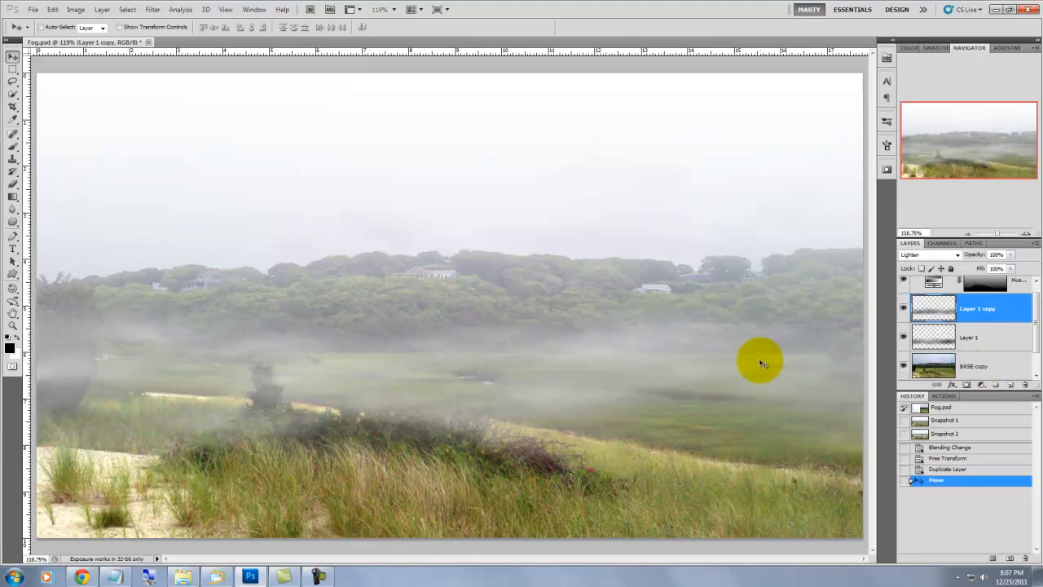
key(Ctrl+t)
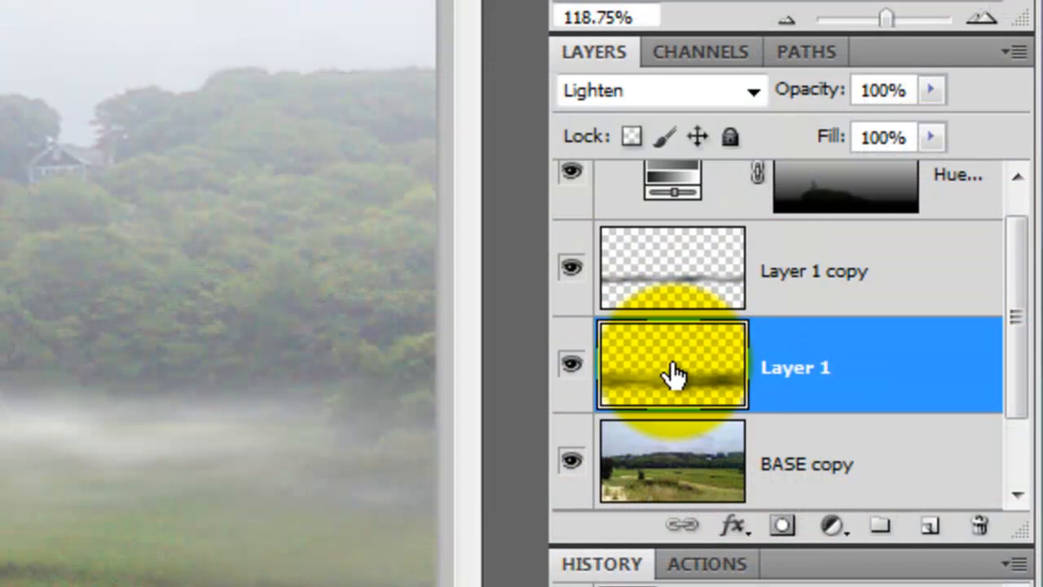
Duplicate Layer 1 as Layer 1 copy 2 and flip it horizontally.
key(Ctrl+J)
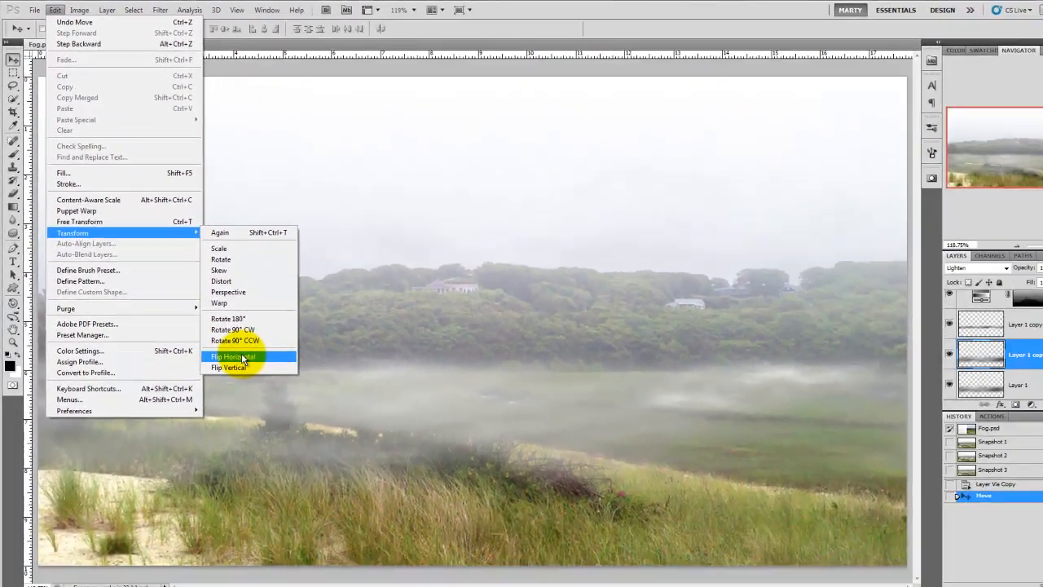
click(232, 355)
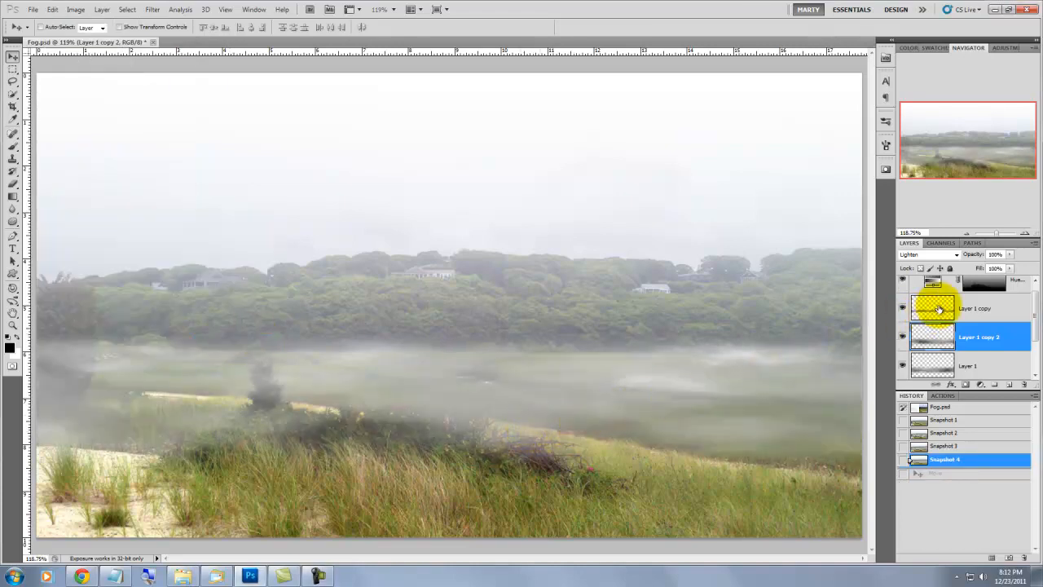
click(975, 308)
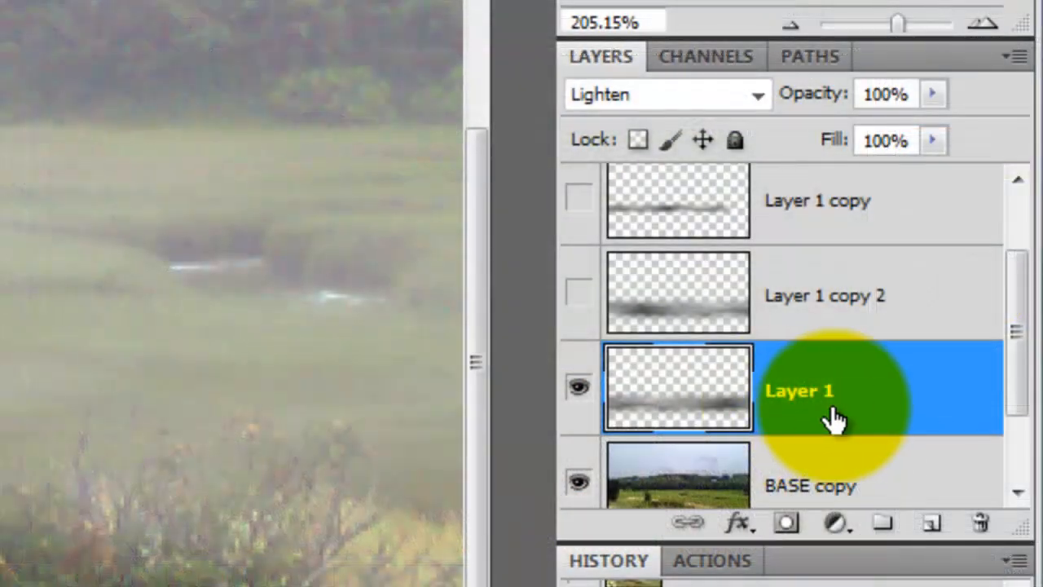
Add a white layer mask to Layer 1 while both mist copies stay hidden.
click(781, 525)
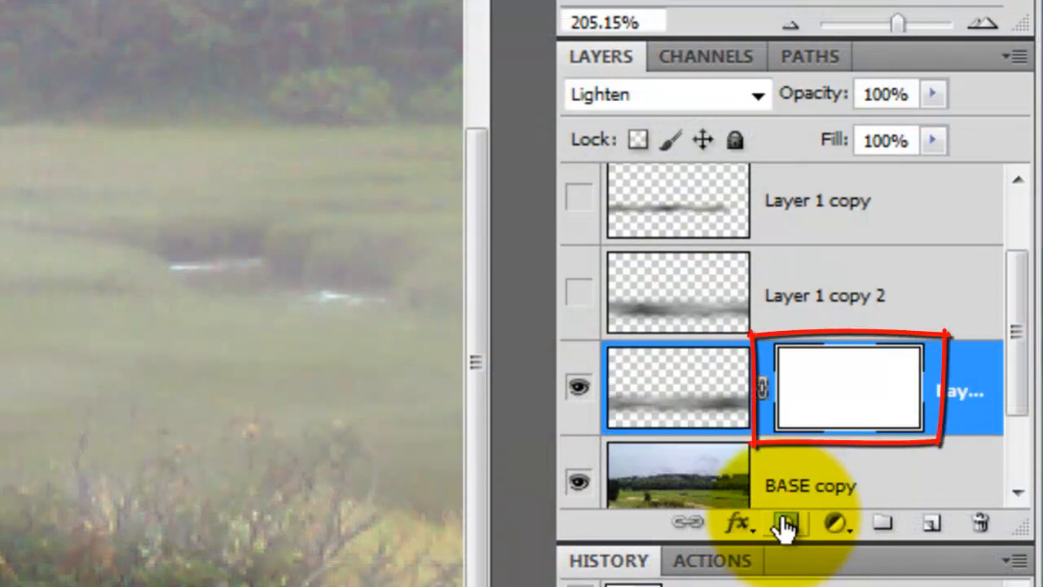